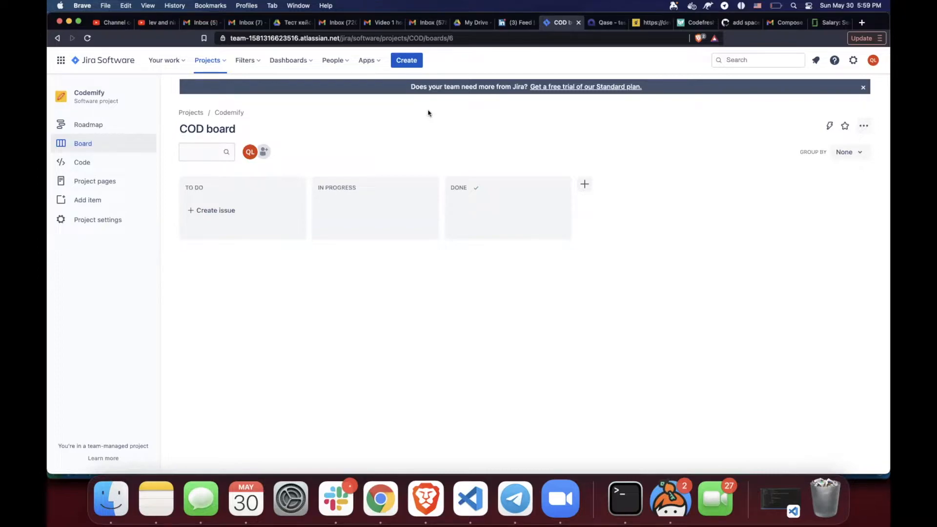
pyautogui.moveTo(380, 141)
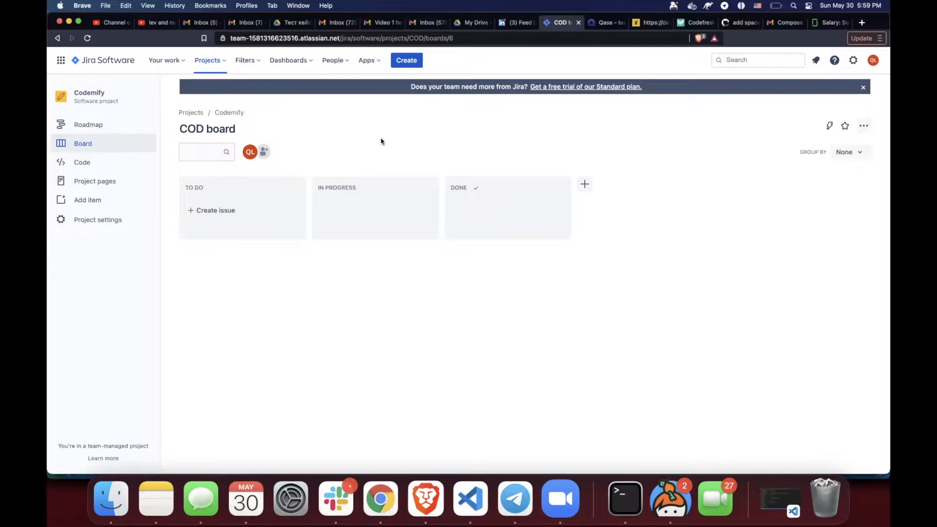
pyautogui.moveTo(254, 214)
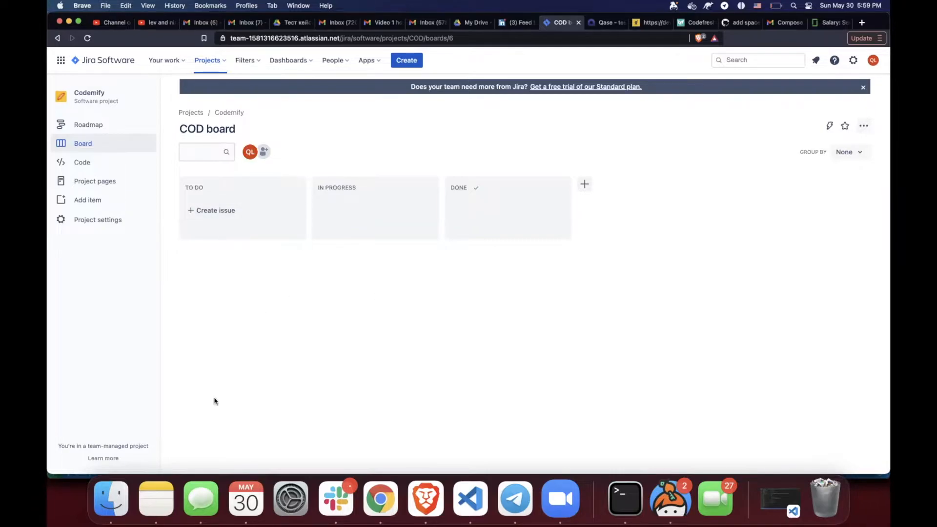
pyautogui.moveTo(504, 191)
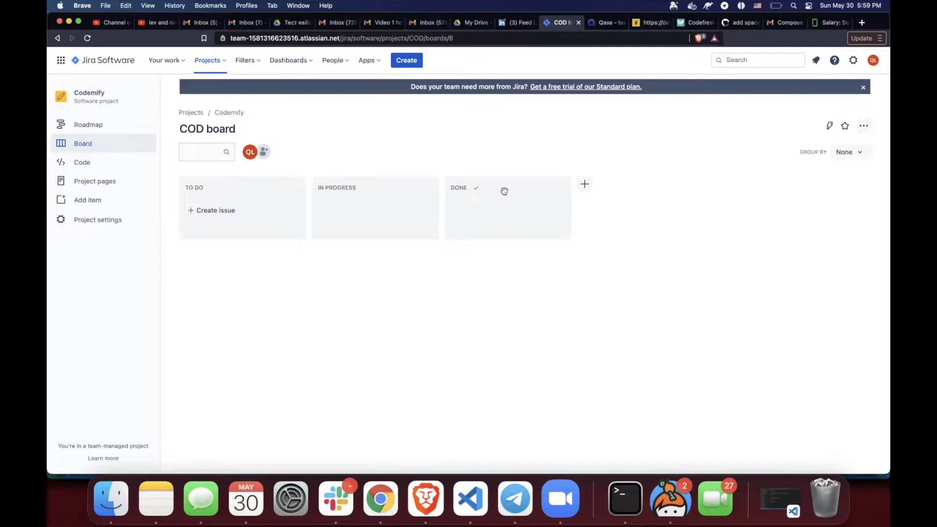
pyautogui.moveTo(407, 60)
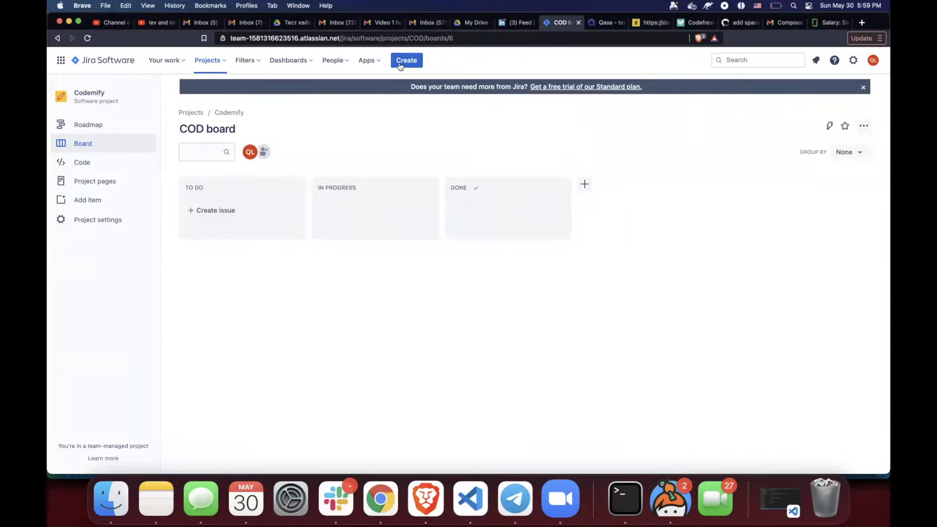
# - Start a new issue with summary 'User is not able to login with email extension .ru'
pyautogui.click(407, 60)
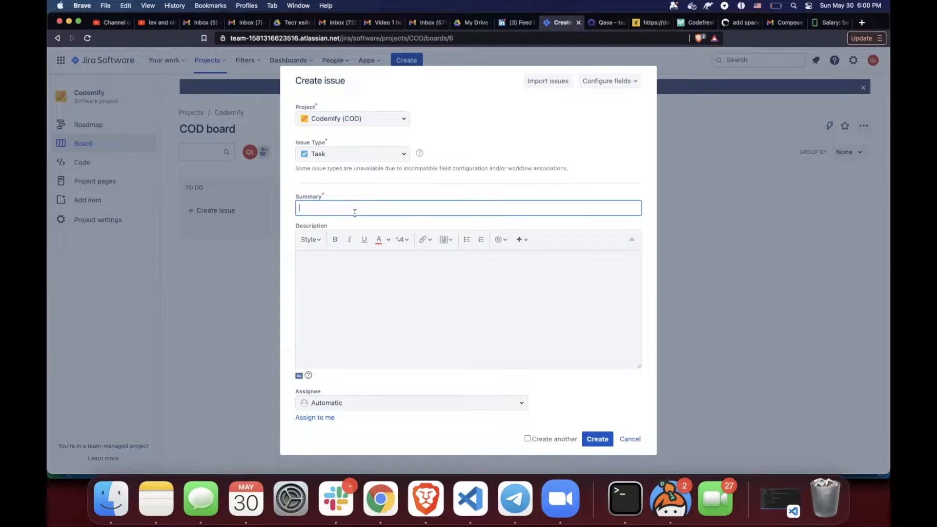
pyautogui.write('User is not able to login')
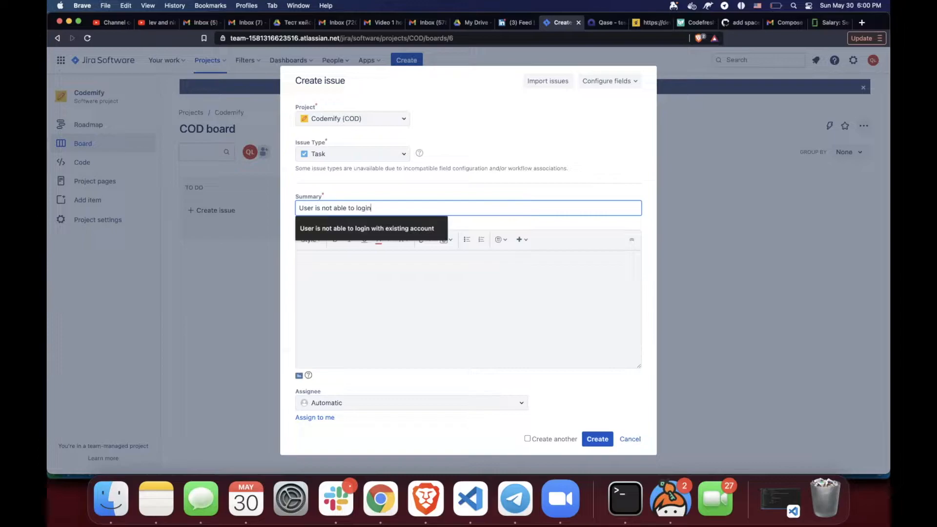
pyautogui.write('with email')
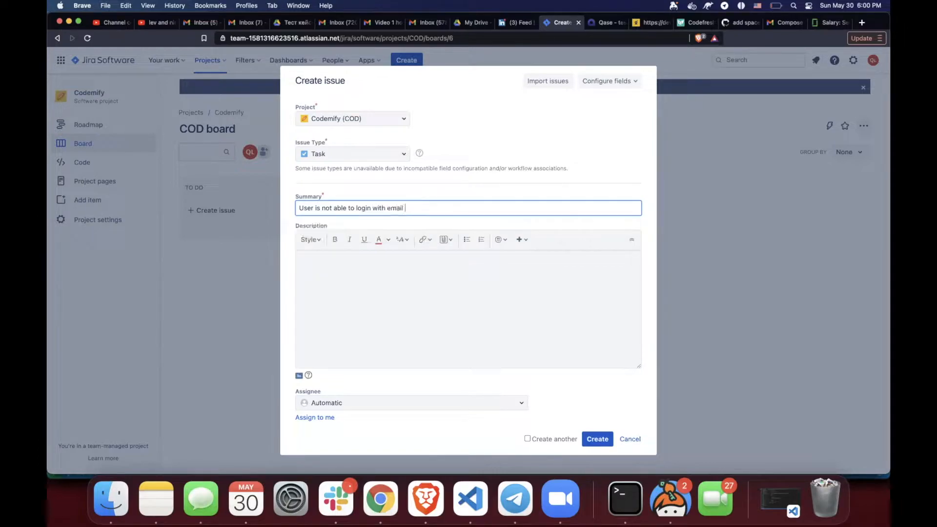
pyautogui.write('extension')
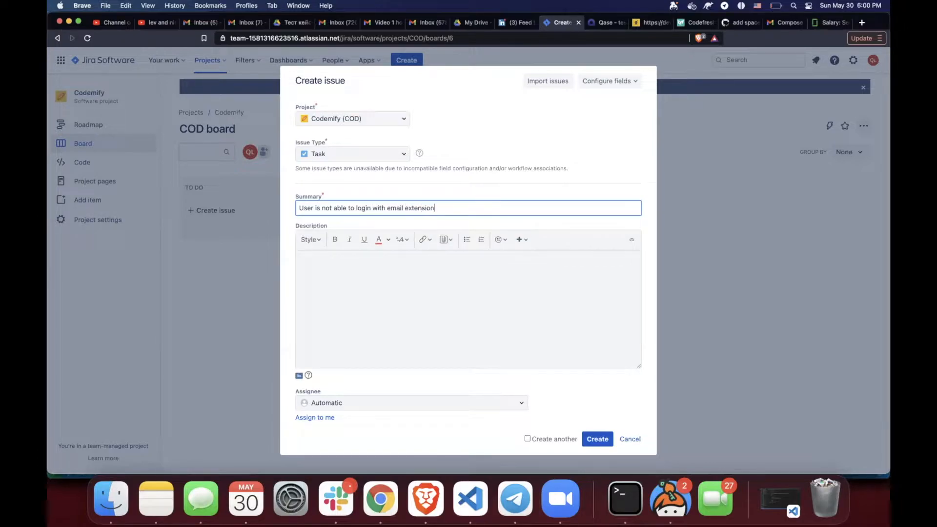
pyautogui.write('.ru')
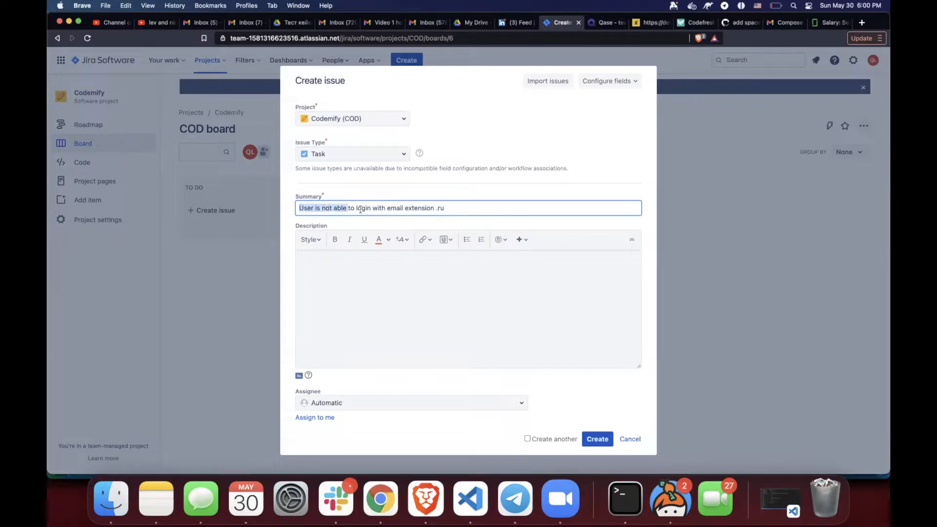
# - Insert the missing word 'an' before 'email' in the summary
pyautogui.click(414, 208)
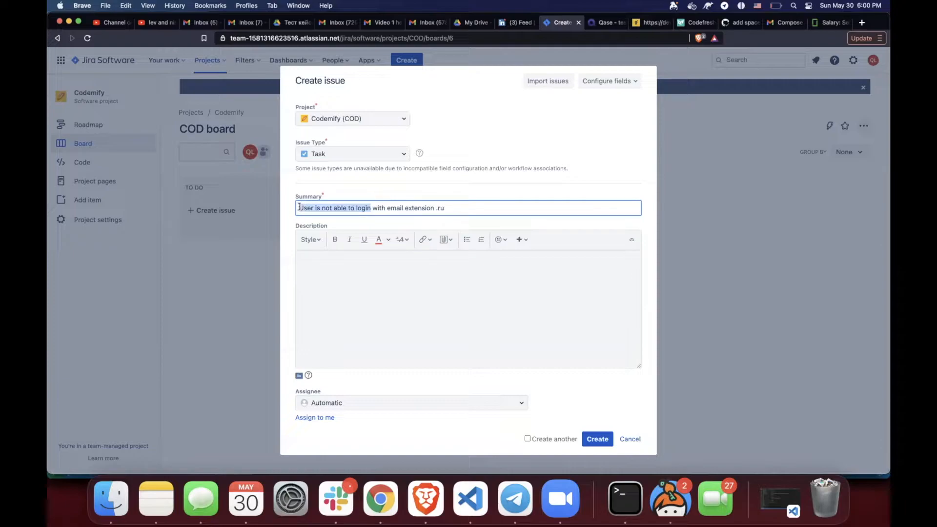
pyautogui.click(447, 208)
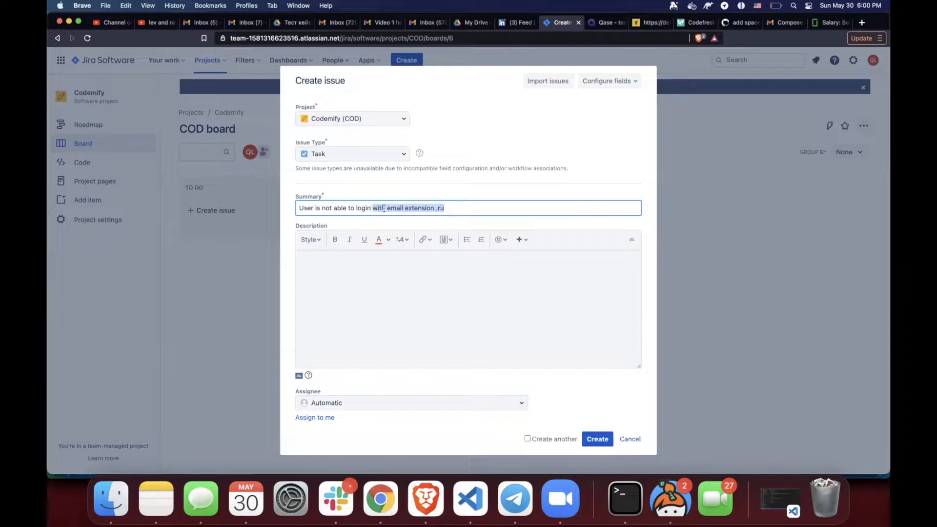
pyautogui.write('a,')
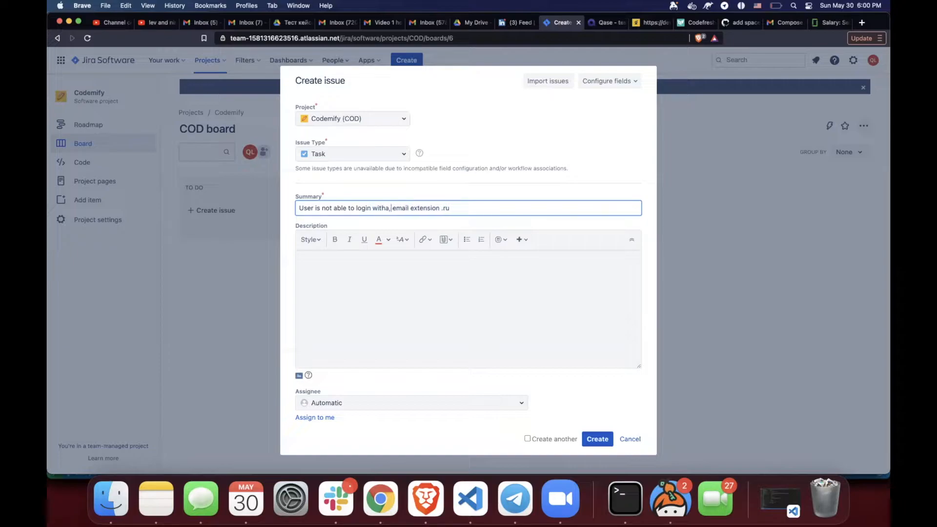
pyautogui.write('an')
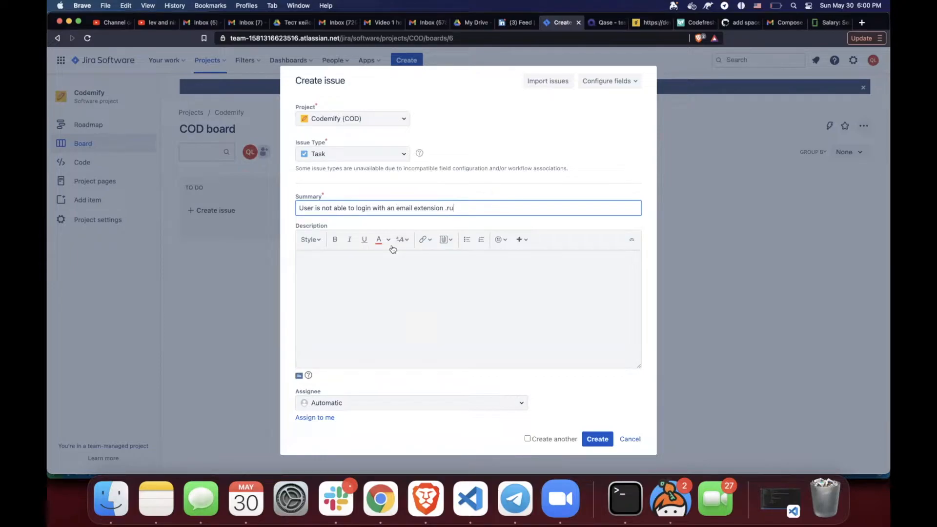
# - Write 'Prerequisites: Existing user account' in the description and begin a 'Steps' line
pyautogui.click(468, 309)
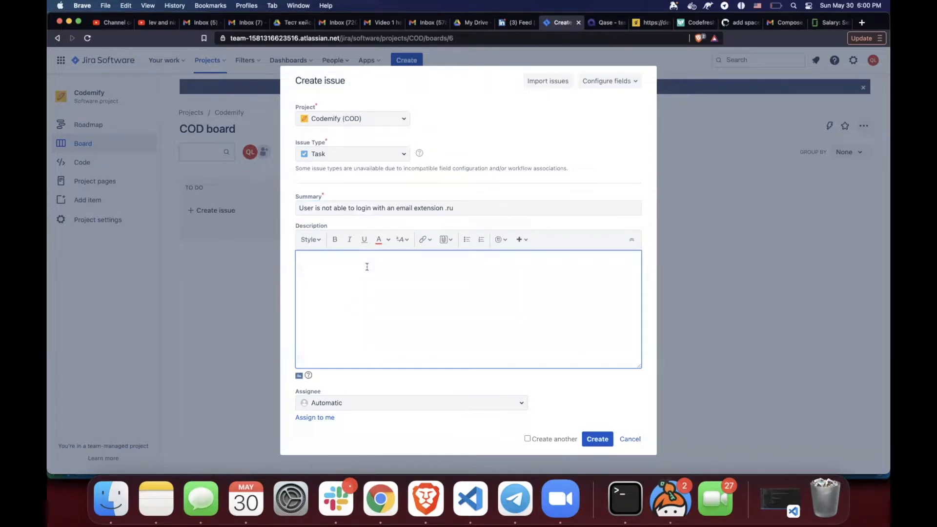
pyautogui.write('Ste')
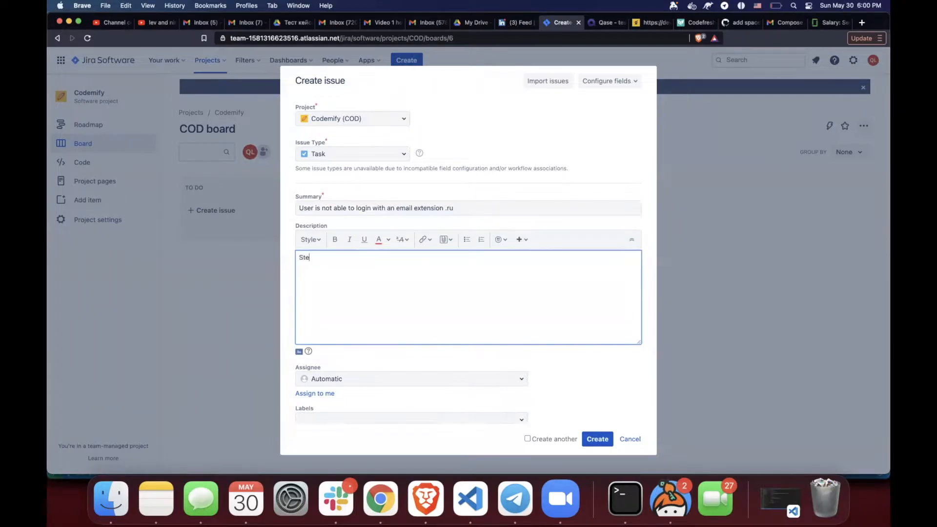
pyautogui.write('Pre')
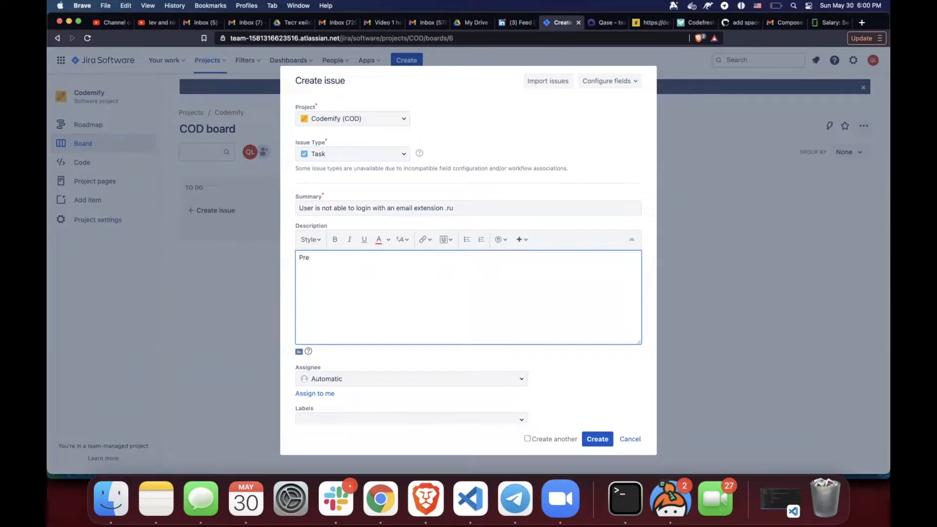
pyautogui.write('requi')
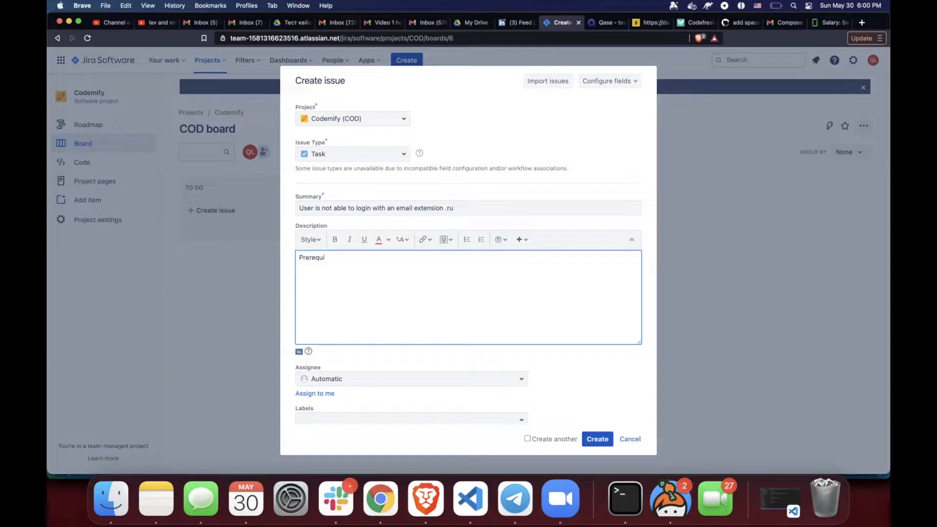
pyautogui.write('sites:')
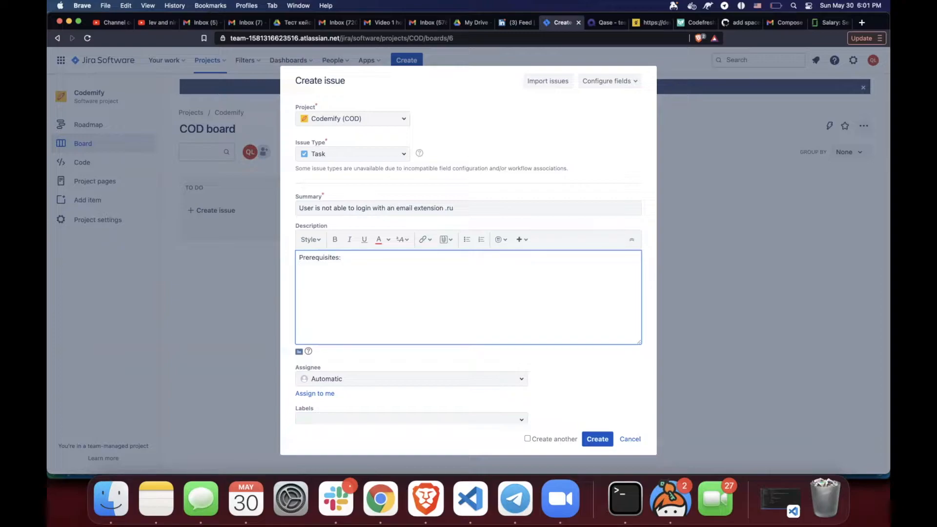
pyautogui.write('Existing')
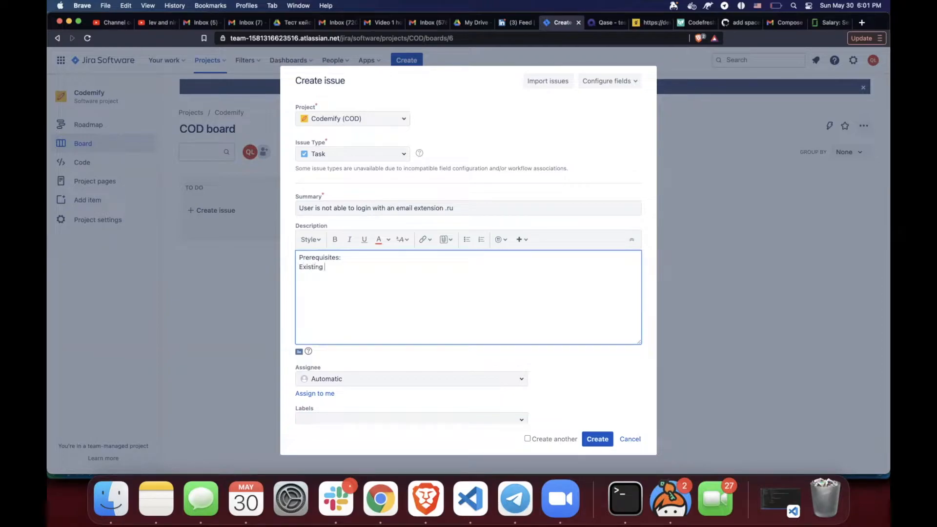
pyautogui.write('user account')
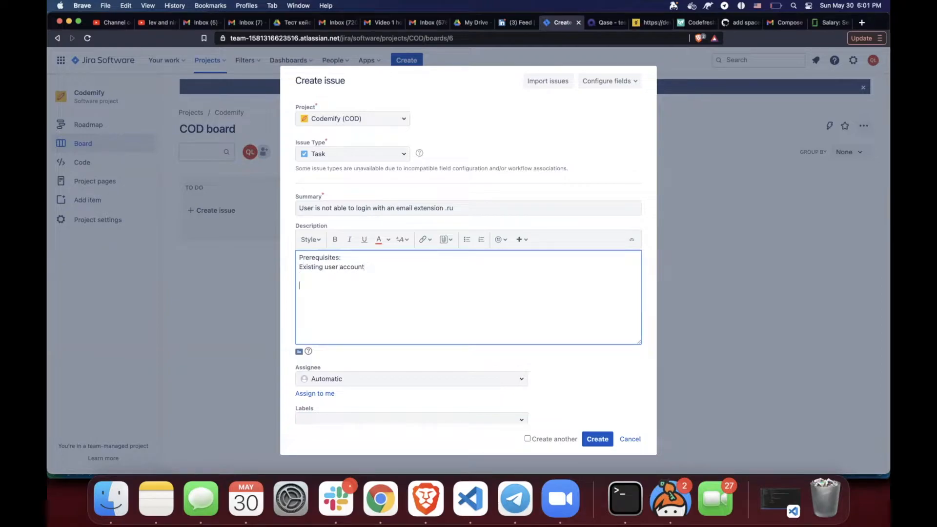
pyautogui.write('Steps t')
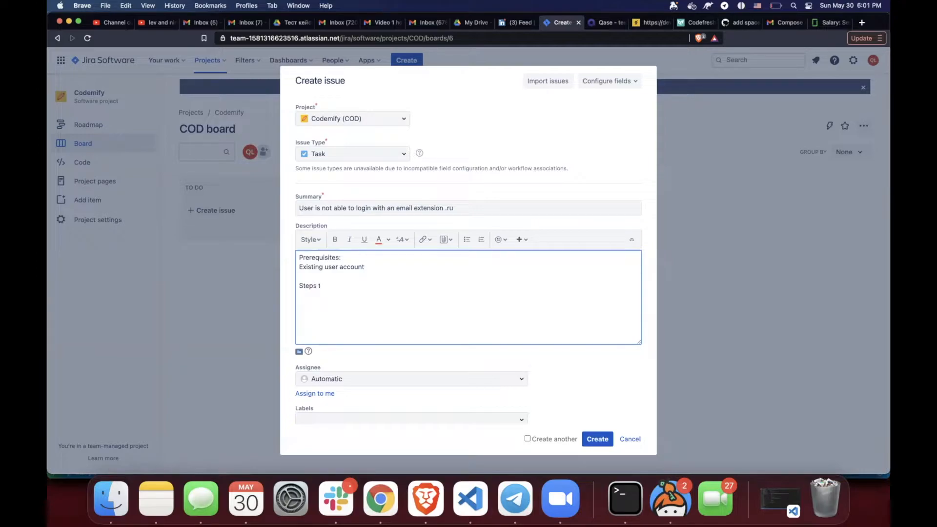
# - Add 'Steps to reproduce:' with steps to navigate to login page and type username into email textbox
pyautogui.write('o reproc')
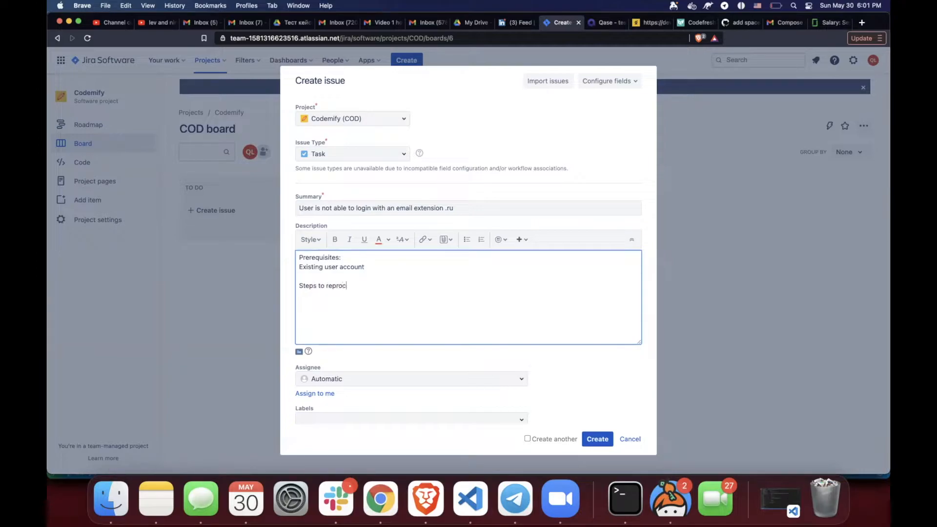
pyautogui.write('duce:')
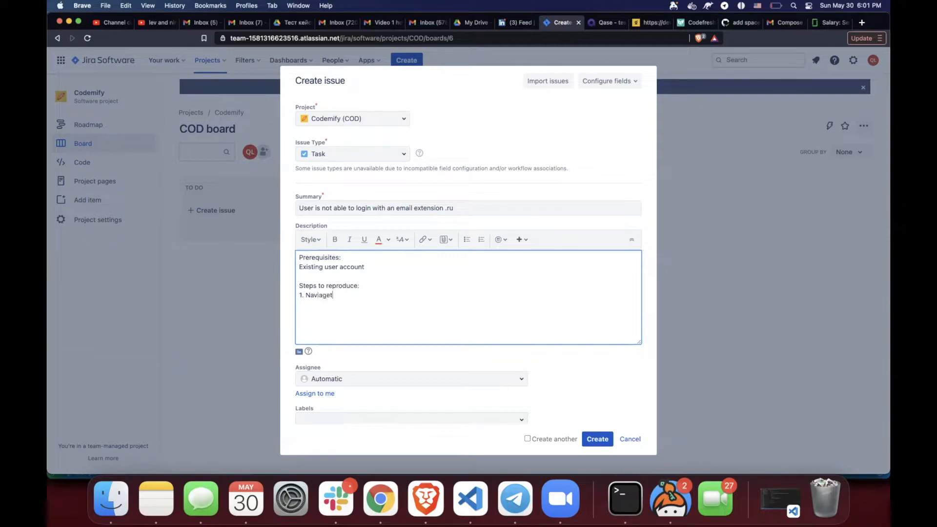
pyautogui.press('Backspace')
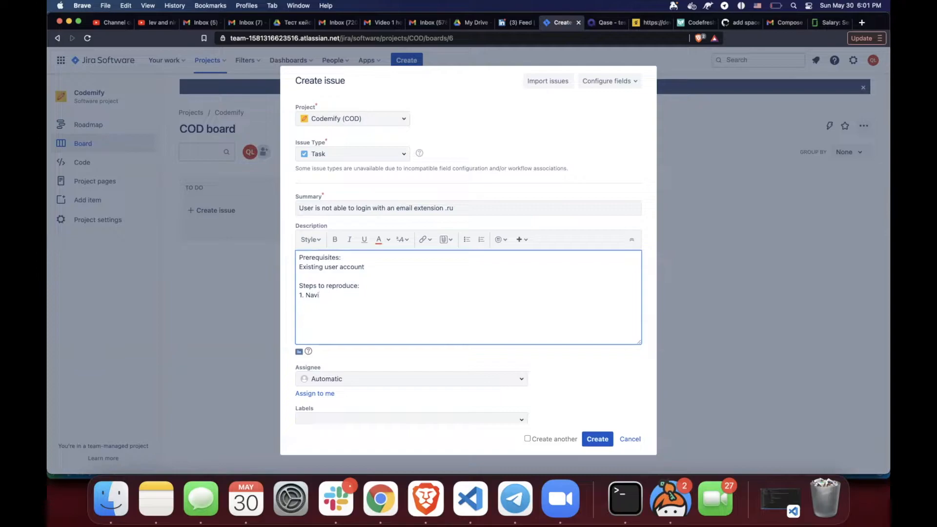
pyautogui.write('gate to login page')
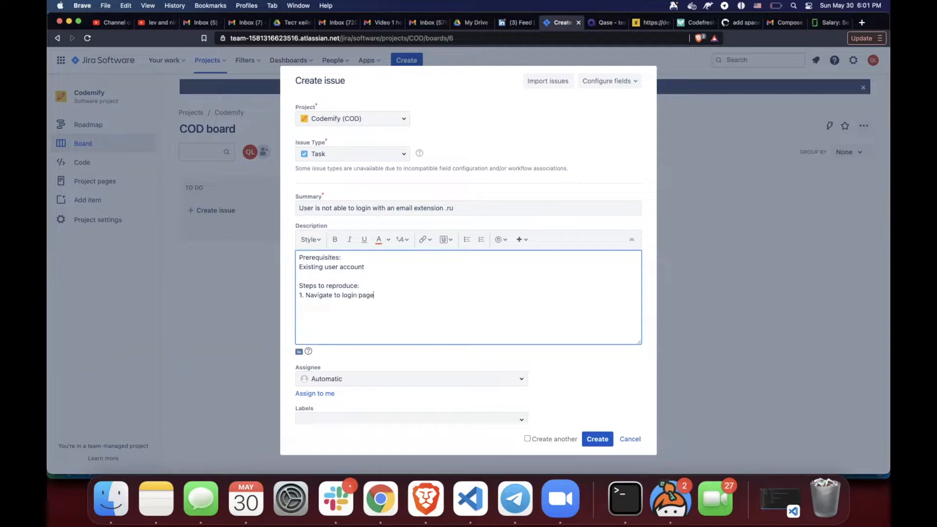
pyautogui.write('2. Cli')
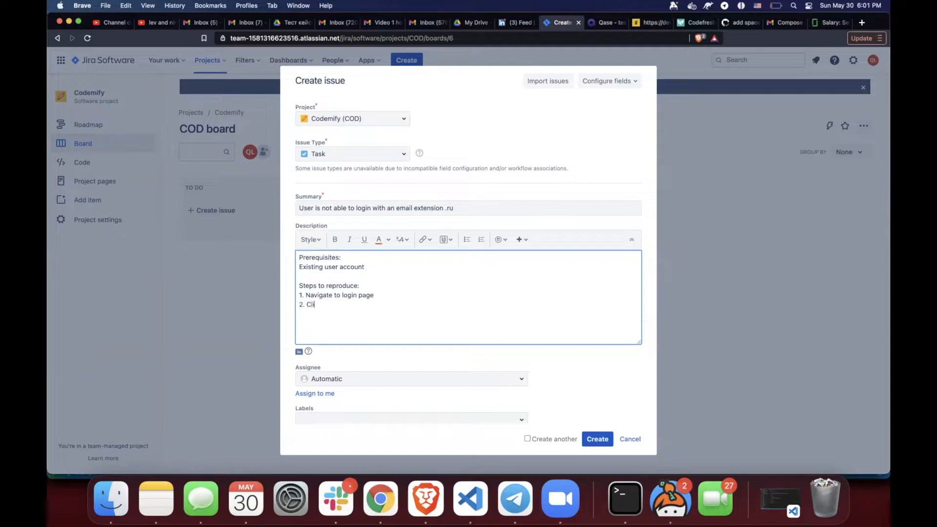
pyautogui.write('T')
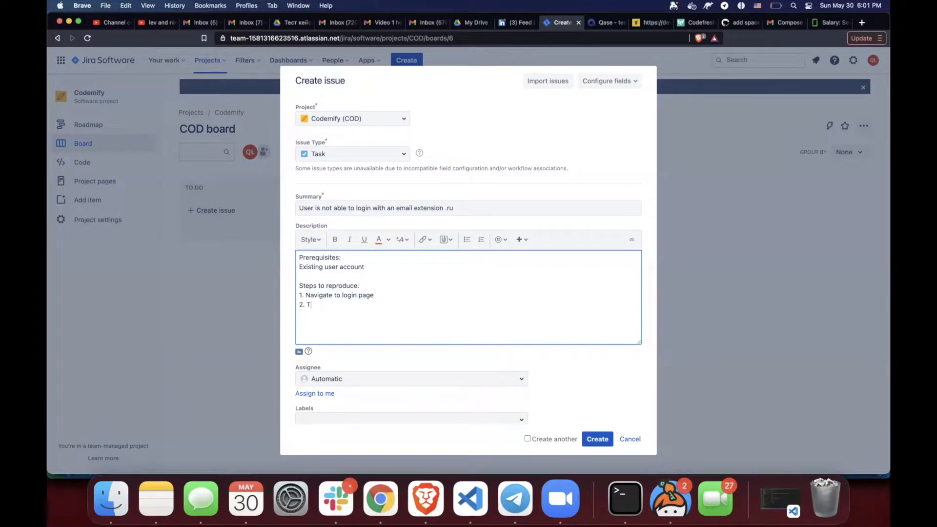
pyautogui.write('ype in username in')
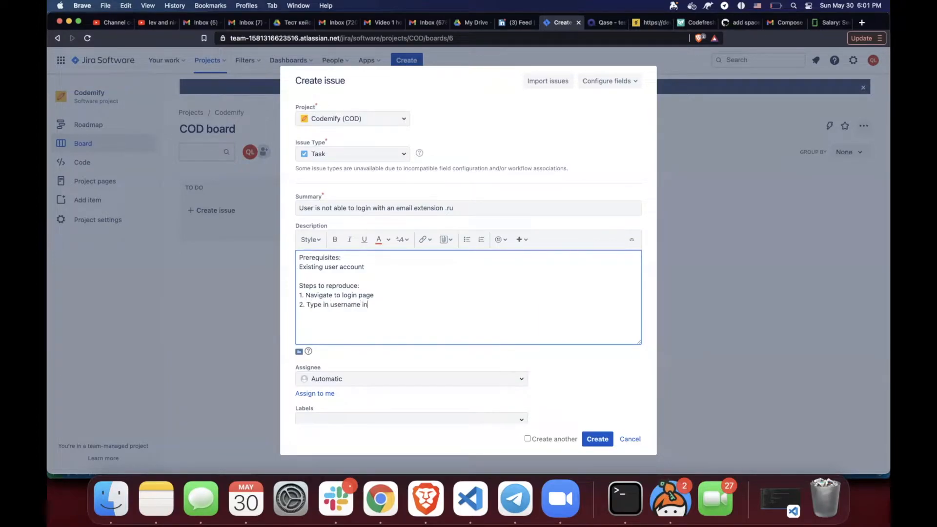
pyautogui.write('emai into')
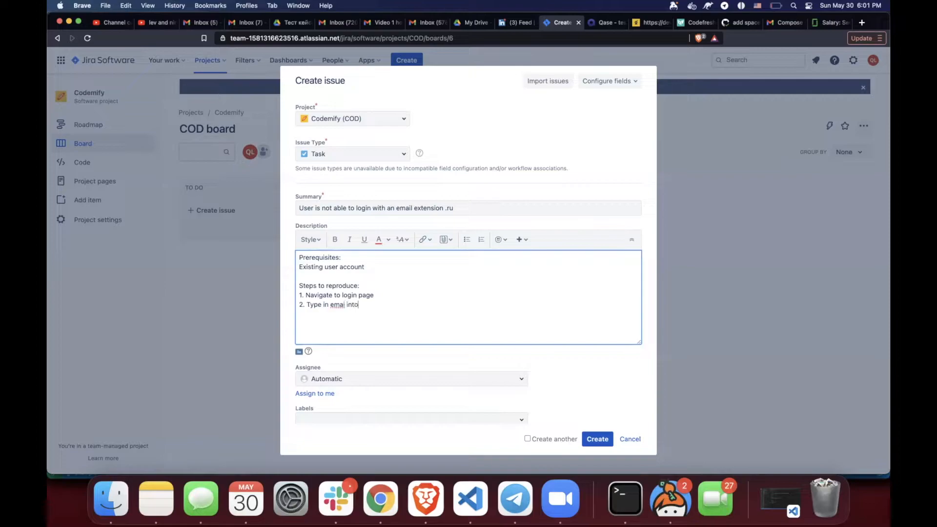
pyautogui.write('email')
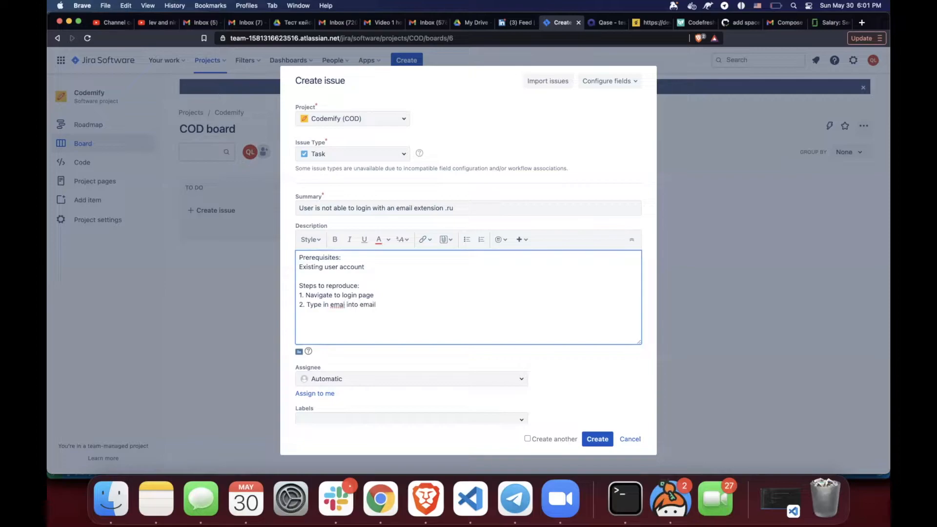
pyautogui.write('textbox')
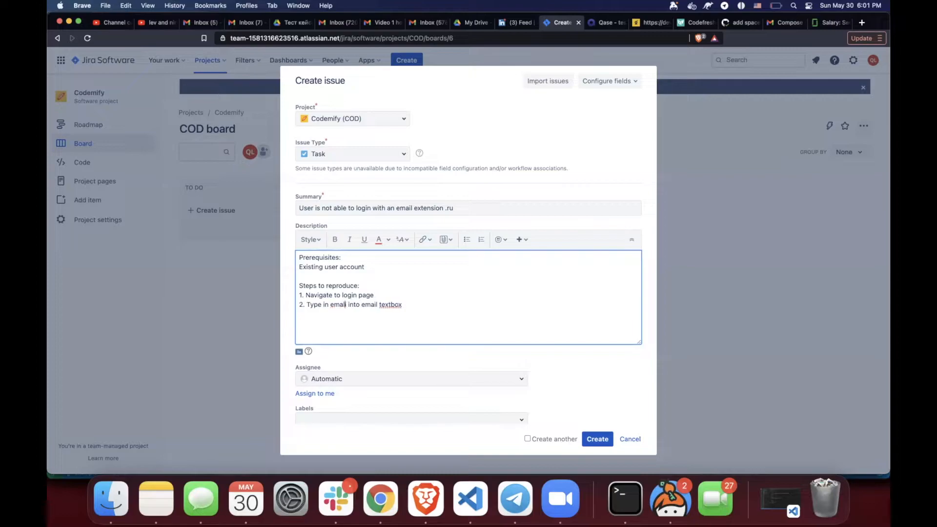
# - Add the password-entry step and the final login button step
pyautogui.press('Return')
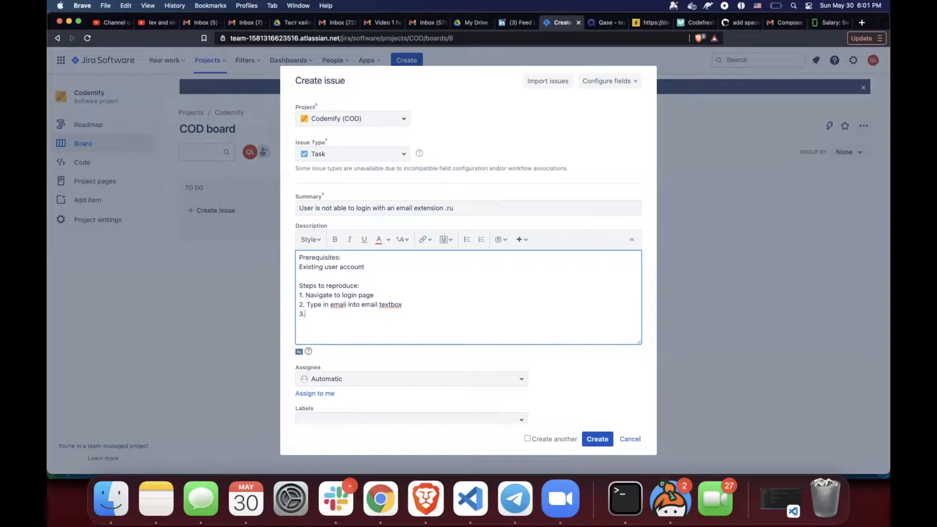
pyautogui.tripleClick(352, 304)
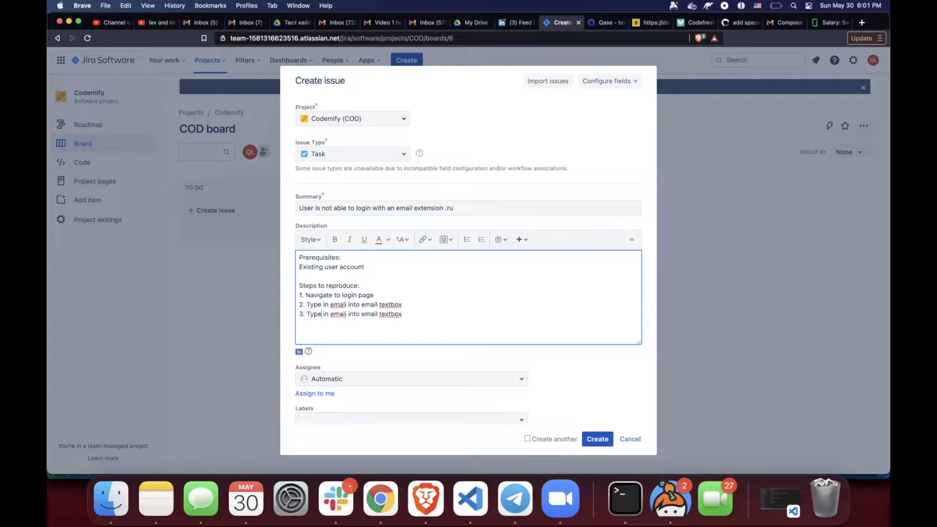
pyautogui.write('pas')
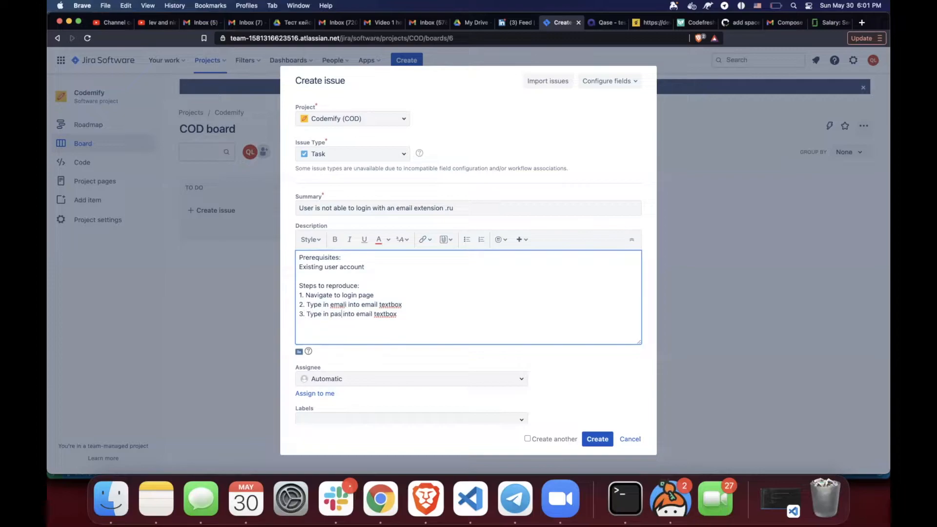
pyautogui.write('sword')
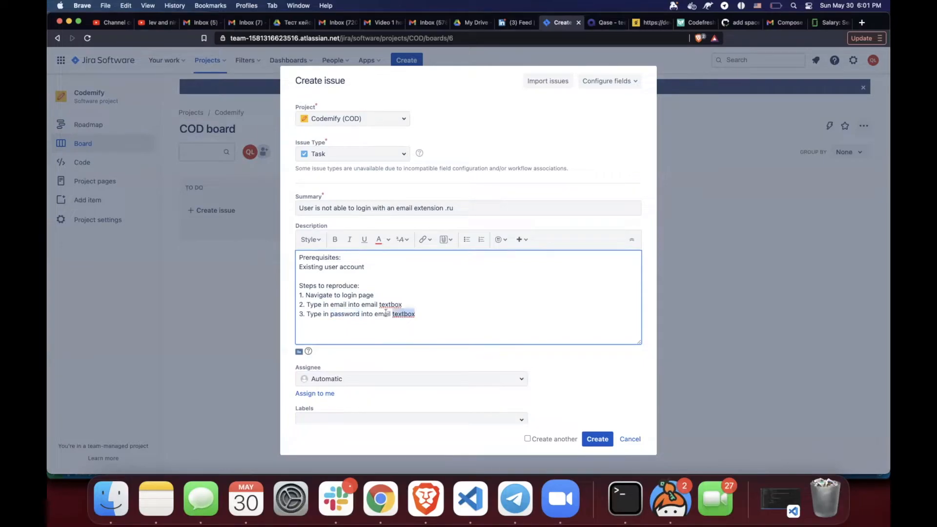
pyautogui.write('password')
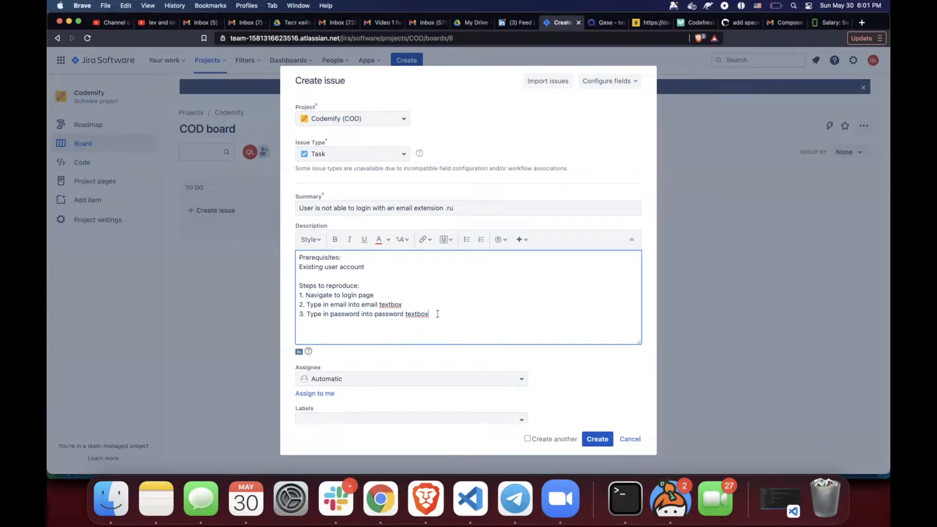
pyautogui.press('Return')
pyautogui.write('4. Click on lgo')
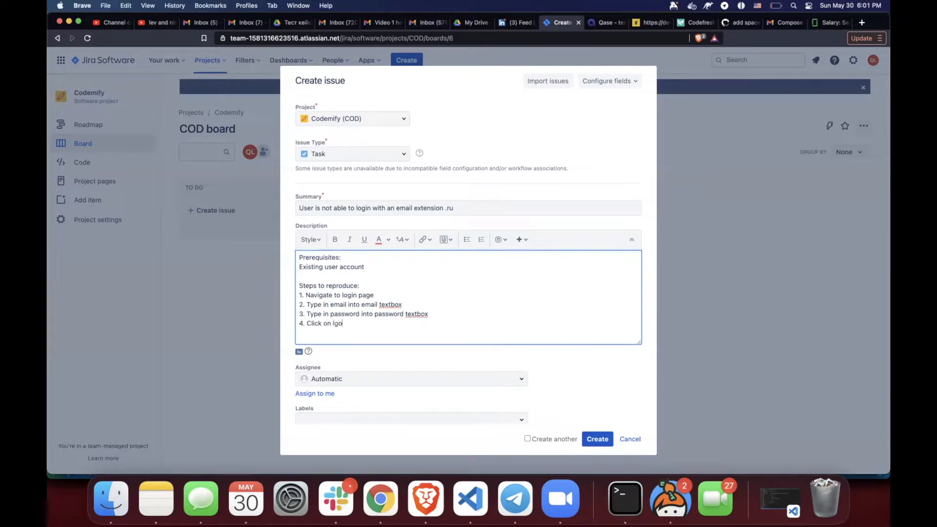
pyautogui.write('n button')
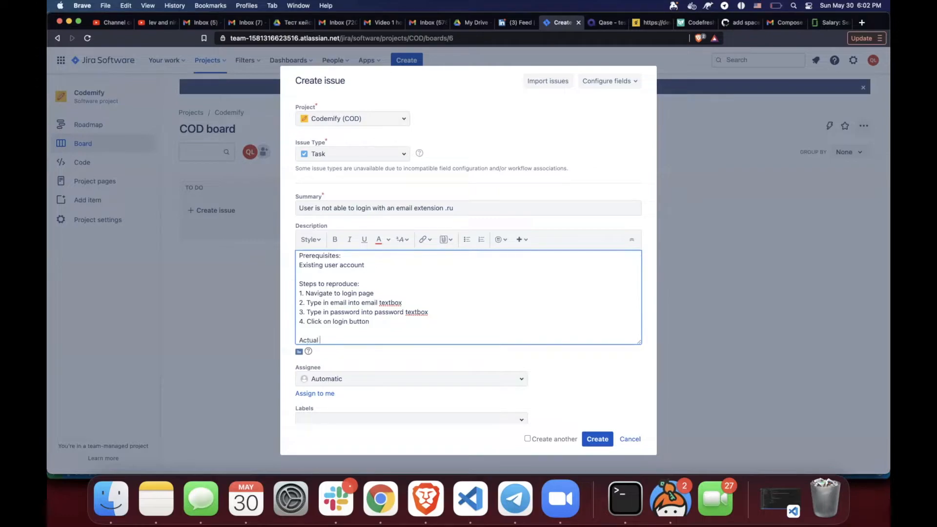
# - Add actual result 'Error unacceptable email address' and expected result 'User was able to login'
pyautogui.write('result')
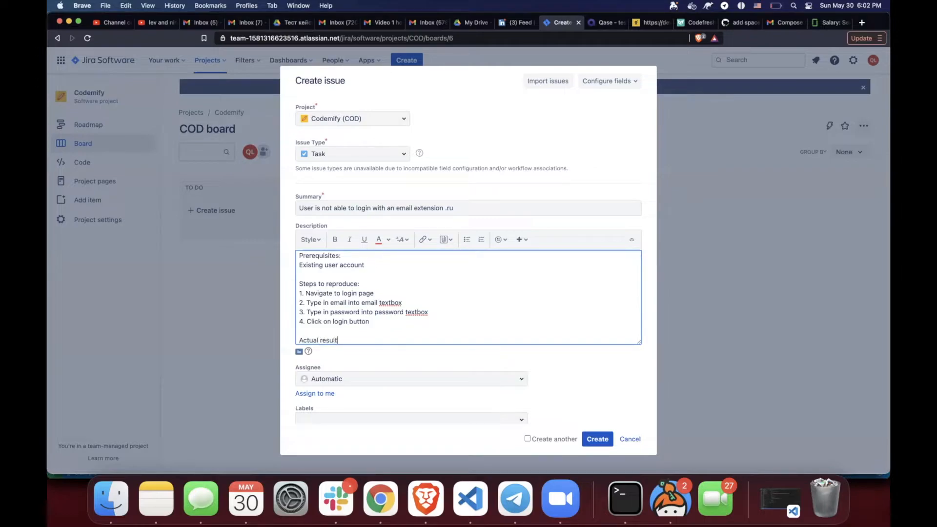
pyautogui.write('Error')
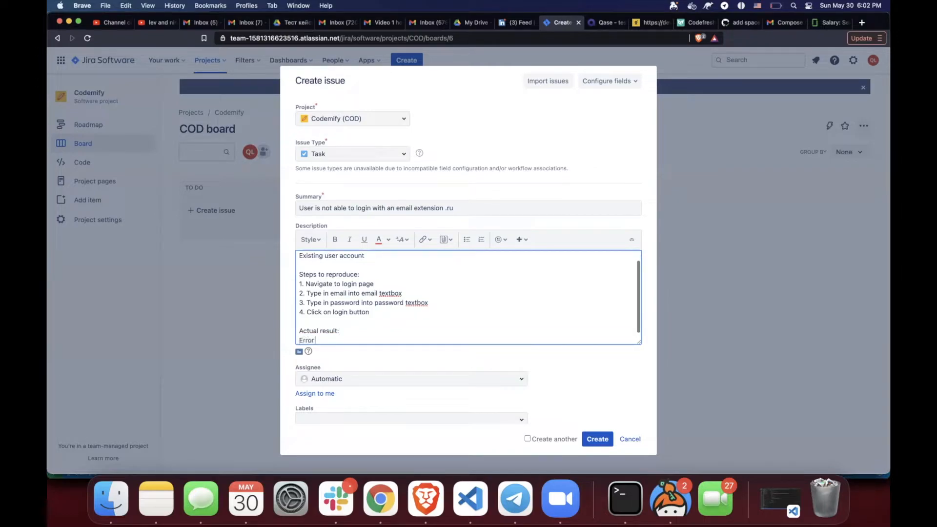
pyautogui.write('in')
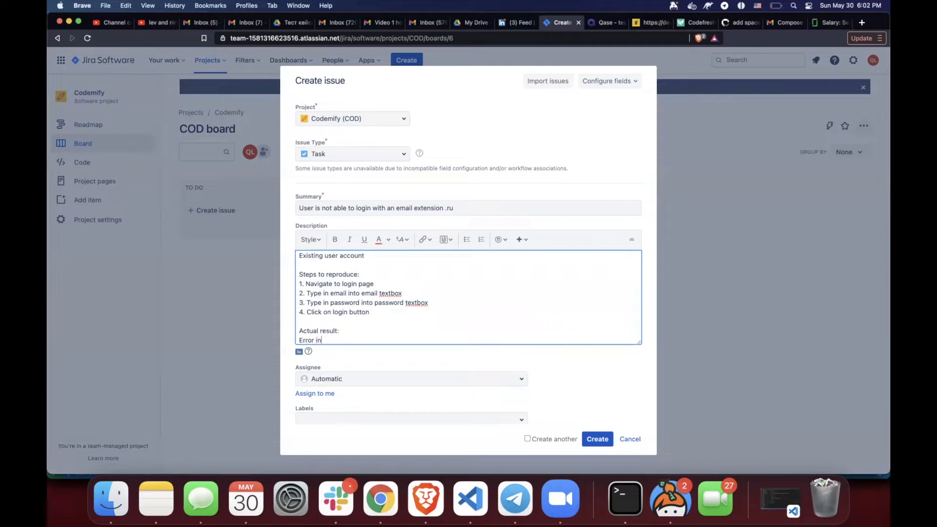
pyautogui.write('unacc')
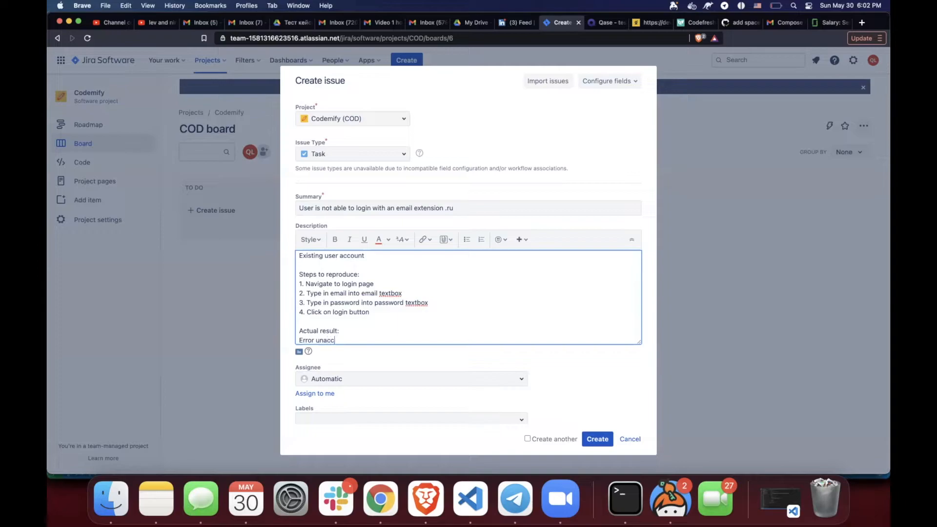
pyautogui.write('eptable')
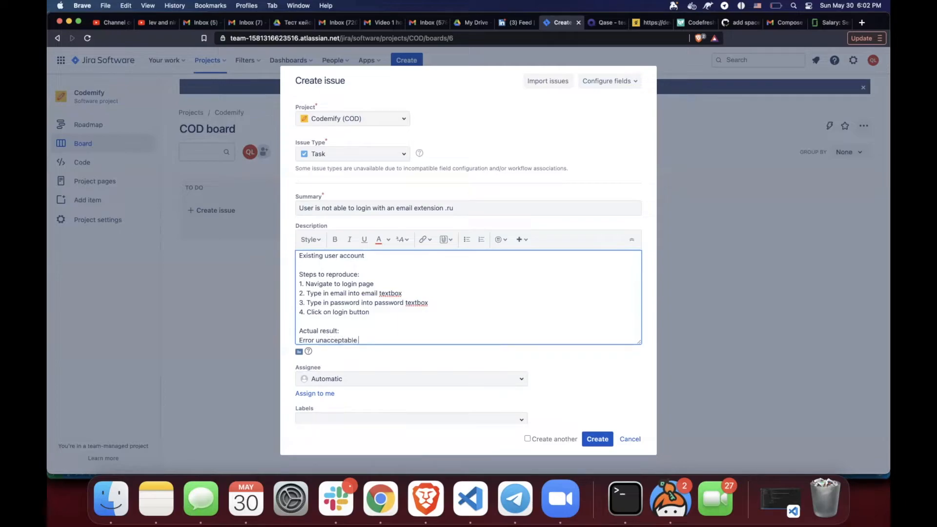
pyautogui.write('email')
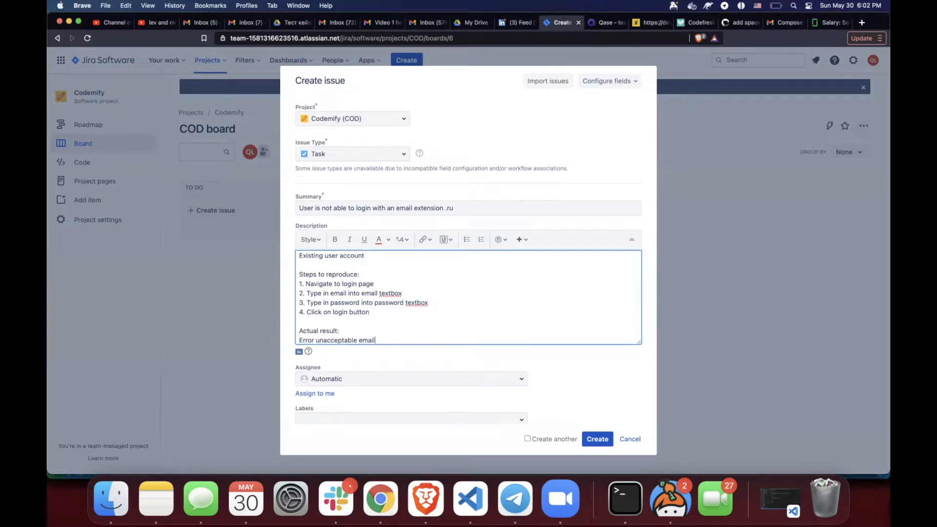
pyautogui.write('address')
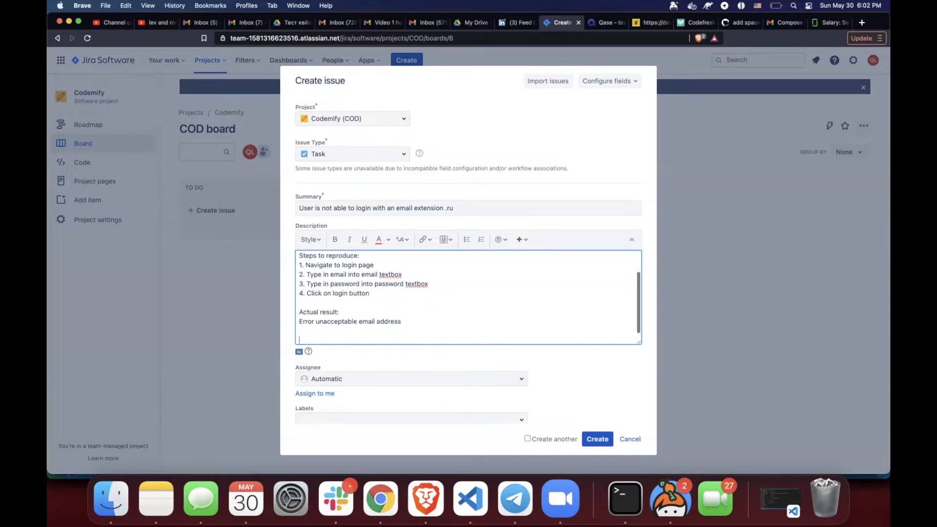
pyautogui.write('Expected result:')
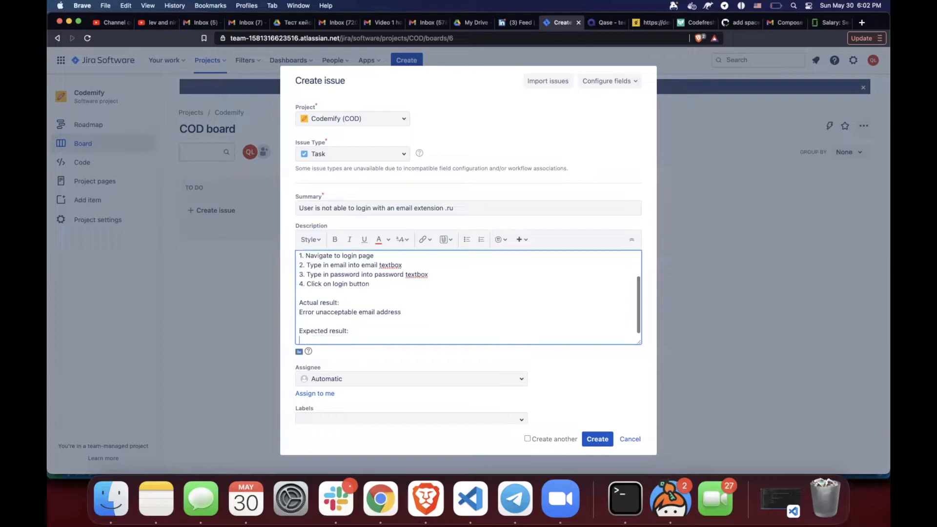
pyautogui.write('User waas abl')
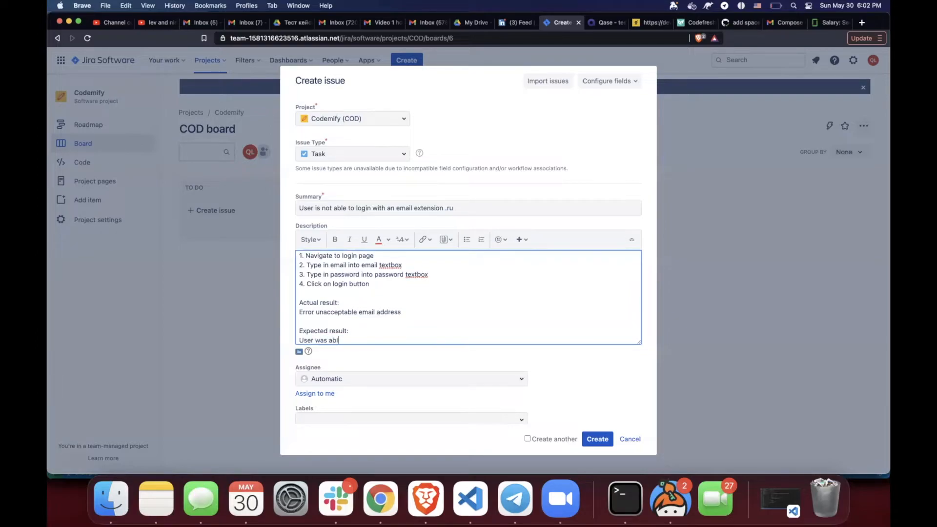
pyautogui.write('e to login')
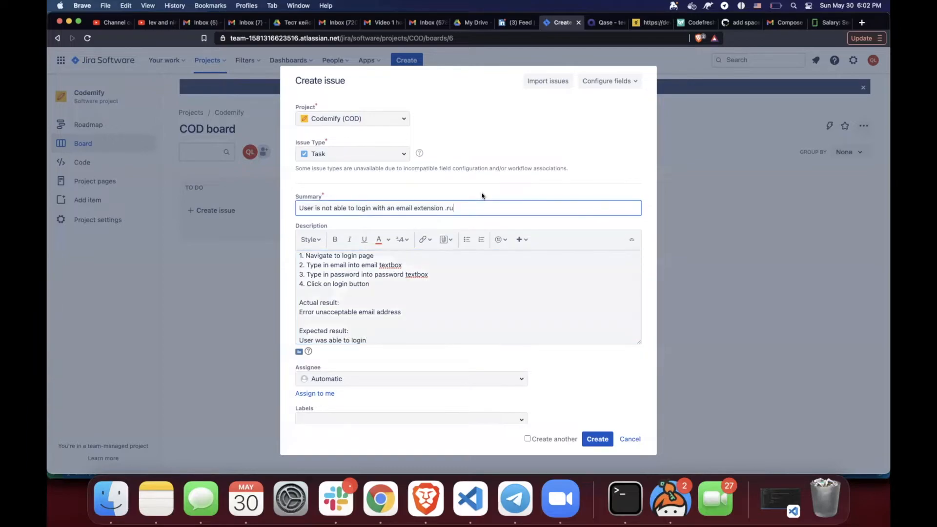
pyautogui.moveTo(421, 201)
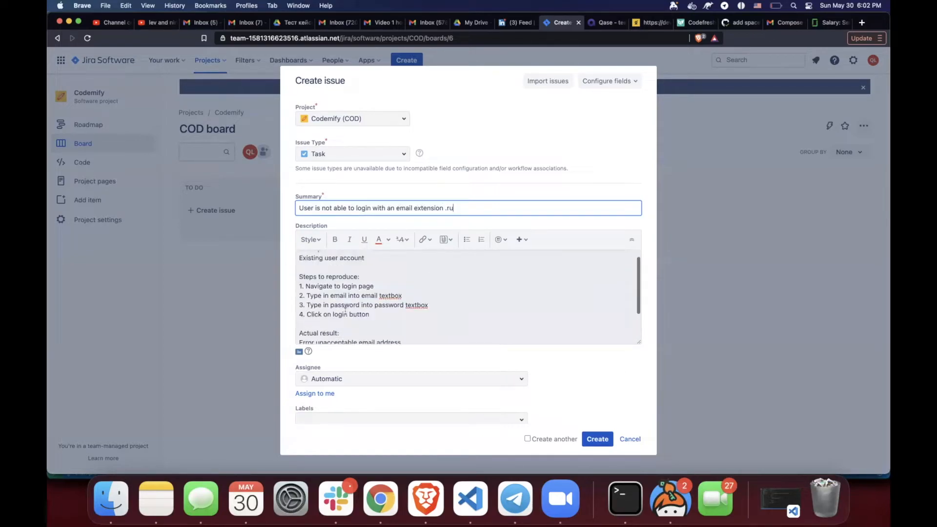
# - Scroll down the Create issue dialog and open the Assignee dropdown
pyautogui.scroll(-3)
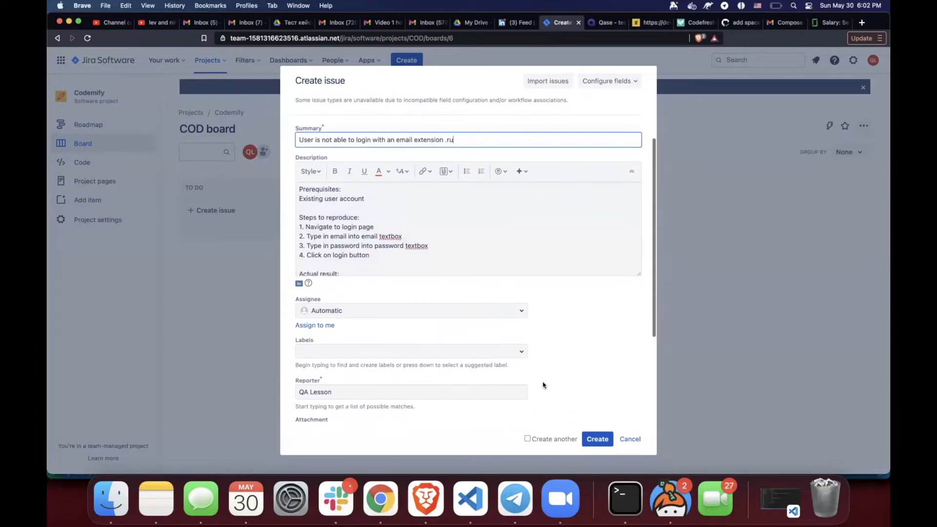
pyautogui.moveTo(600, 349)
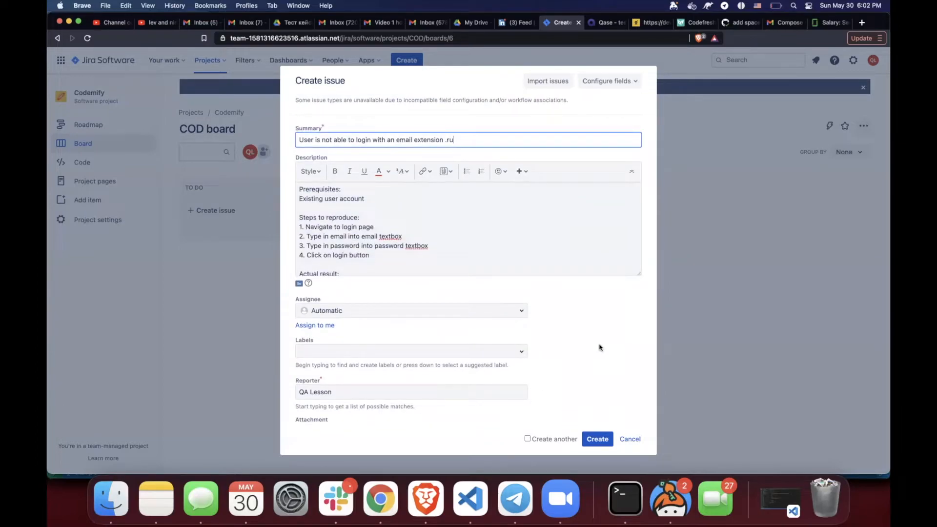
pyautogui.scroll(-3)
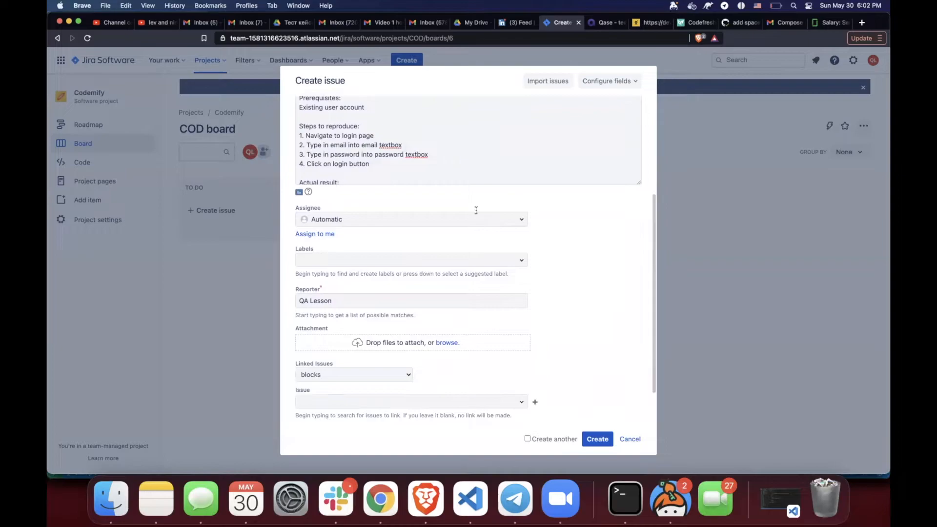
pyautogui.click(410, 219)
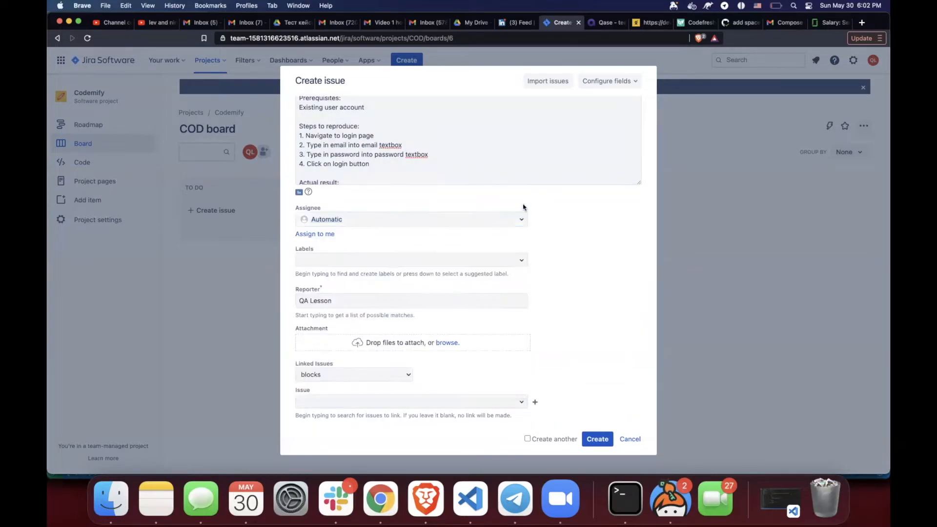
pyautogui.click(411, 219)
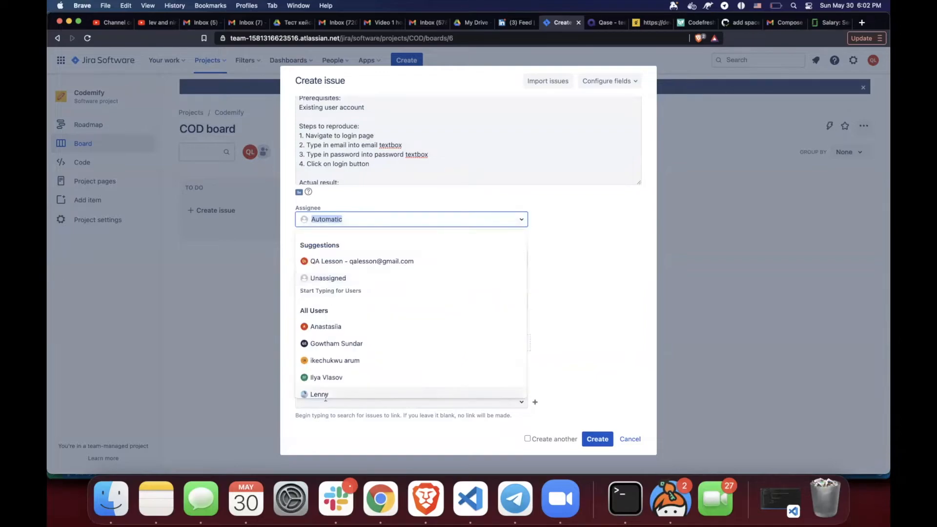
pyautogui.click(326, 377)
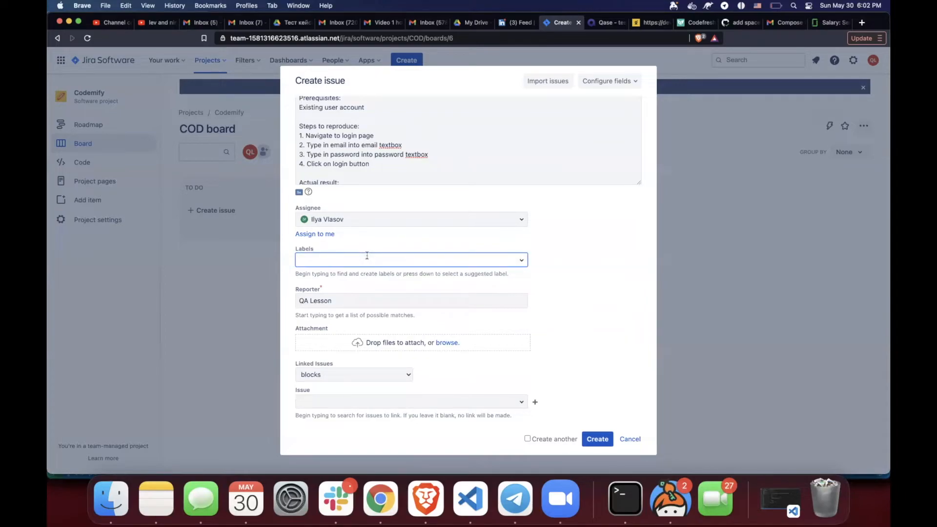
pyautogui.write('qa')
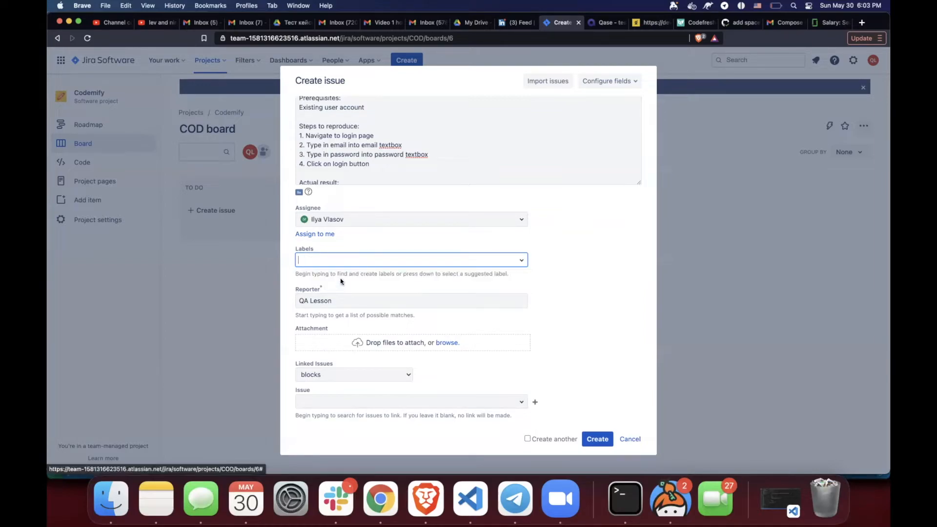
pyautogui.scroll(-3)
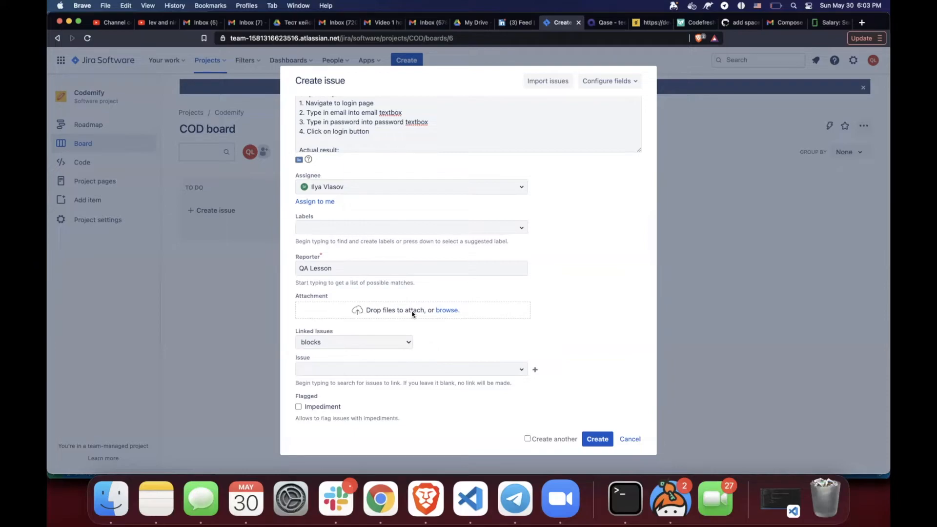
pyautogui.scroll(-3)
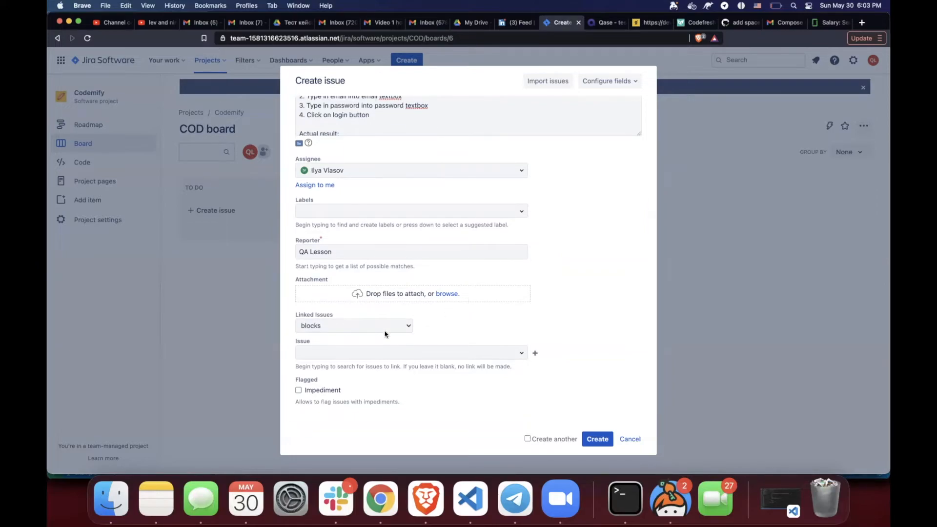
pyautogui.moveTo(332, 345)
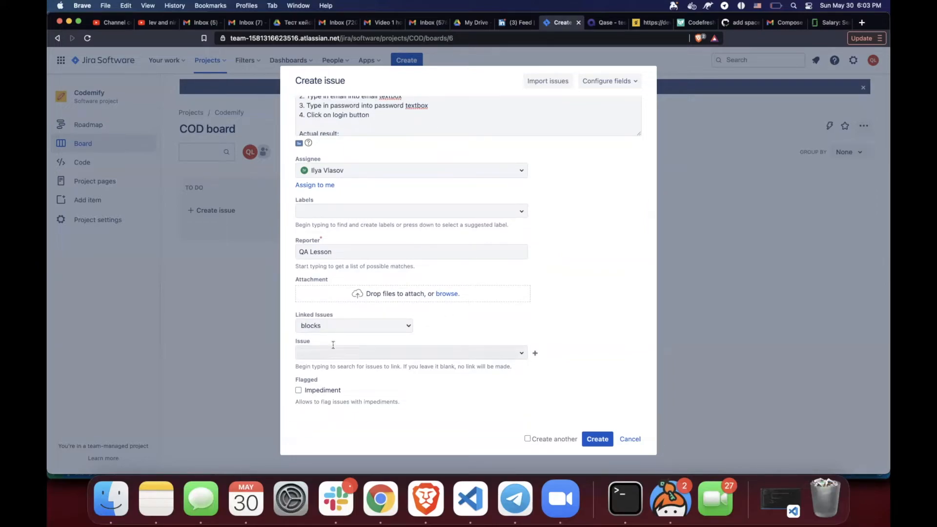
pyautogui.scroll(3)
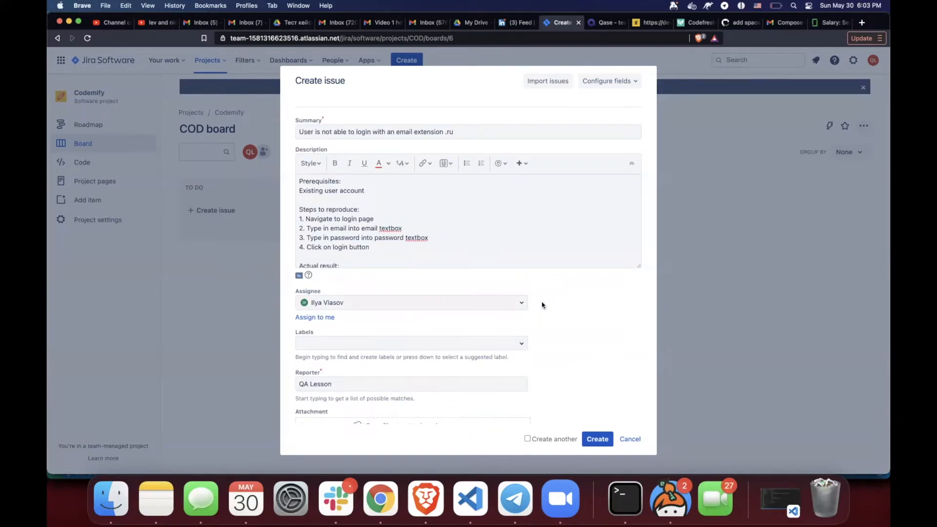
pyautogui.moveTo(516, 190)
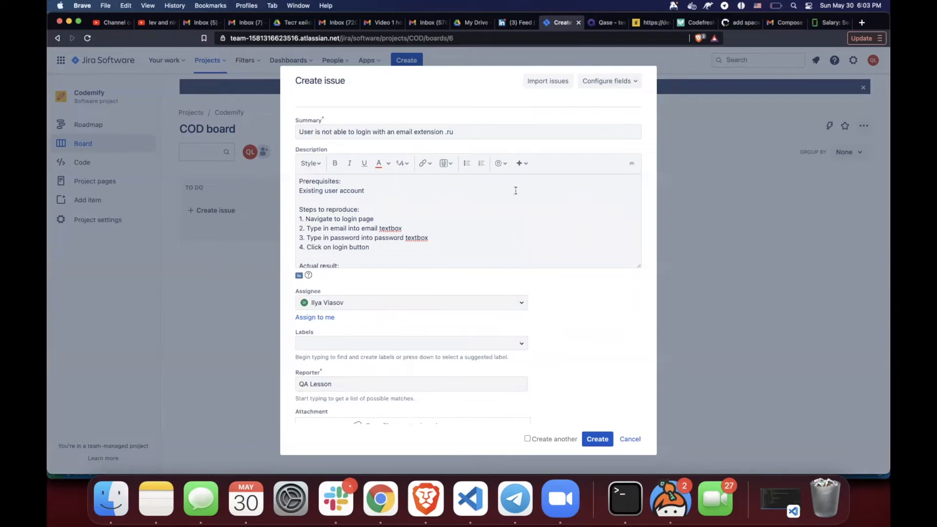
pyautogui.moveTo(567, 306)
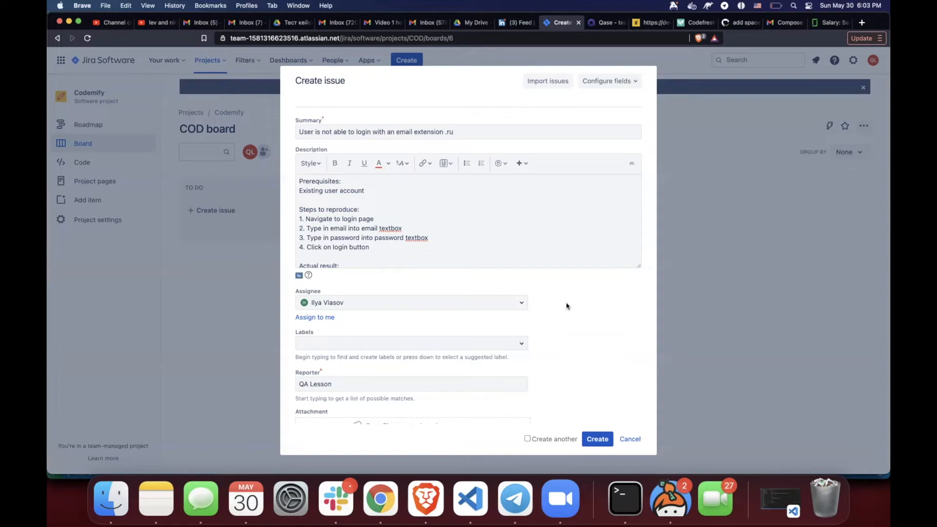
pyautogui.moveTo(539, 351)
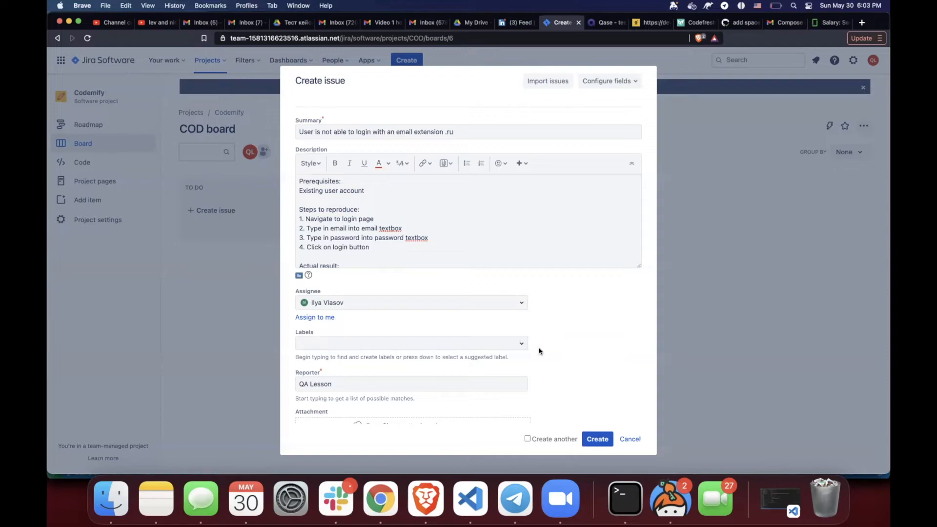
# - Submit the form to create issue COD-1
pyautogui.click(596, 439)
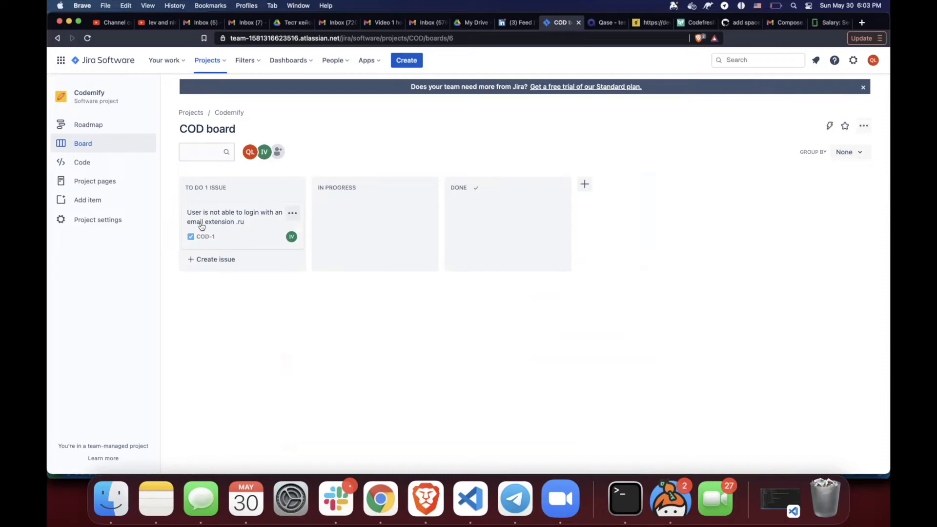
pyautogui.moveTo(340, 209)
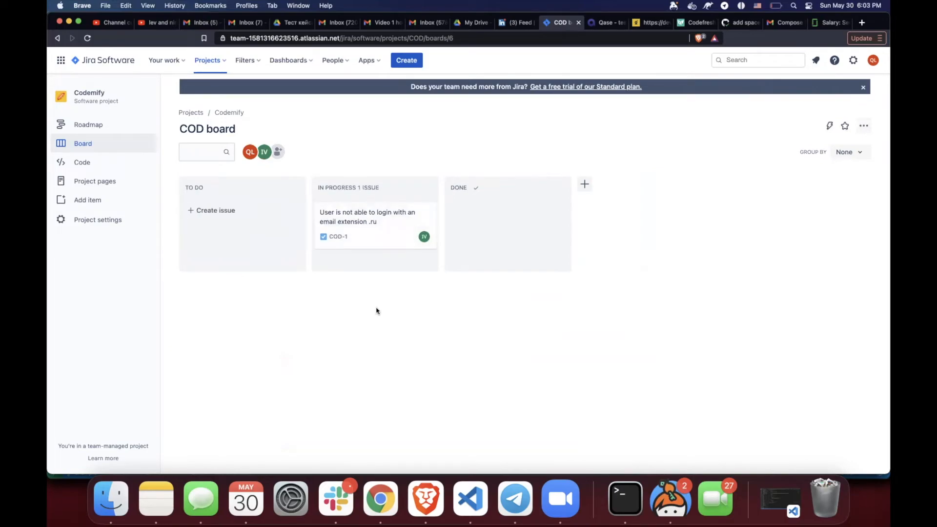
pyautogui.moveTo(483, 228)
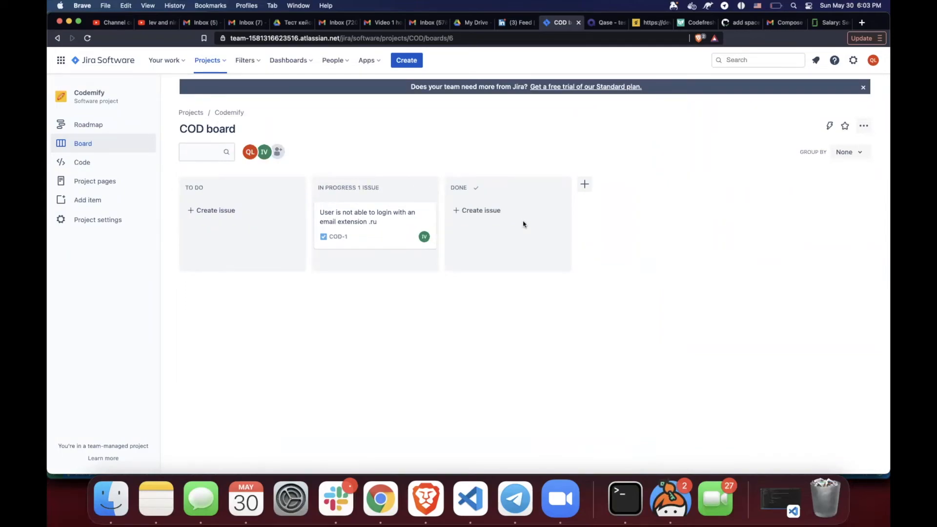
pyautogui.moveTo(373, 217)
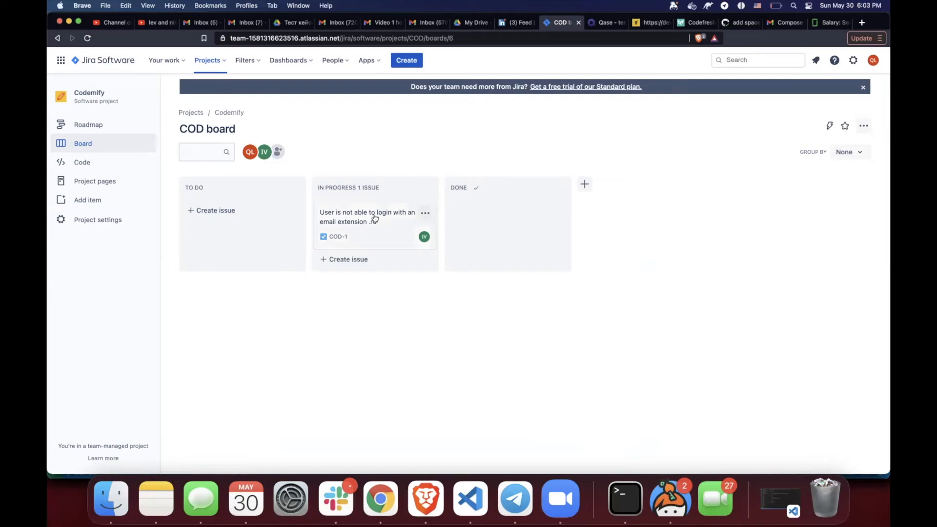